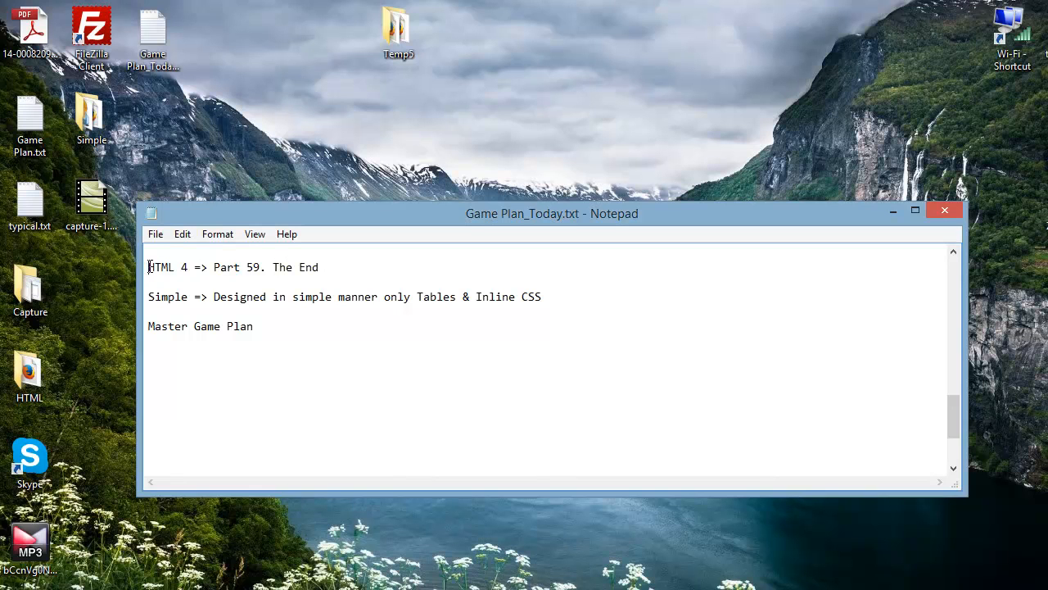
Highlight the line 'HTML 4 => Part 59. The End' and open the finished simple website
{"action": "left_click_drag", "start_coordinate": [148, 267], "coordinate": [261, 267]}
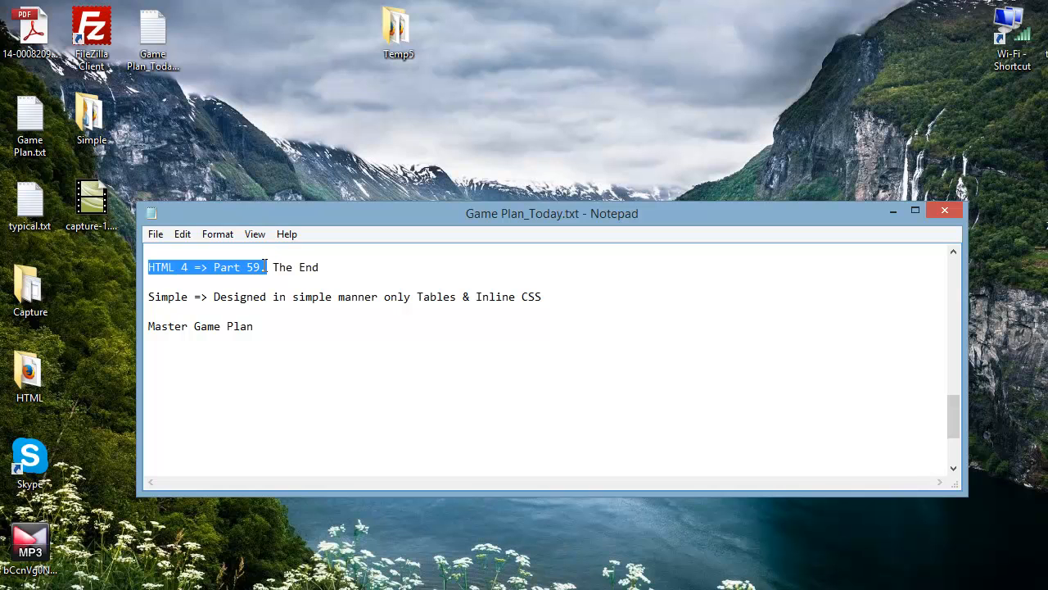
{"action": "left_click_drag", "start_coordinate": [265, 266], "coordinate": [321, 266]}
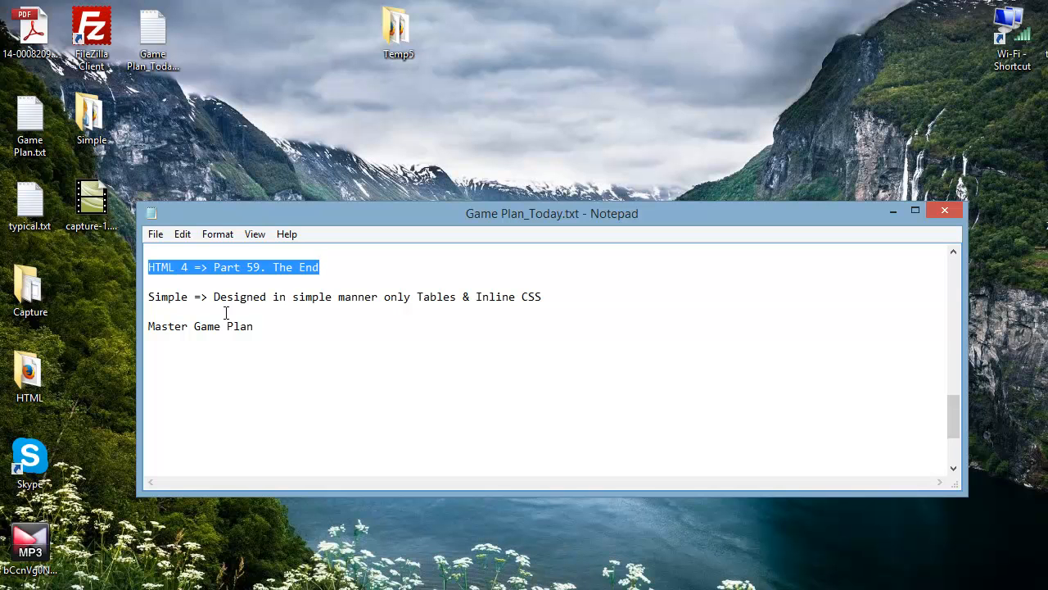
{"action": "double_click", "coordinate": [167, 297]}
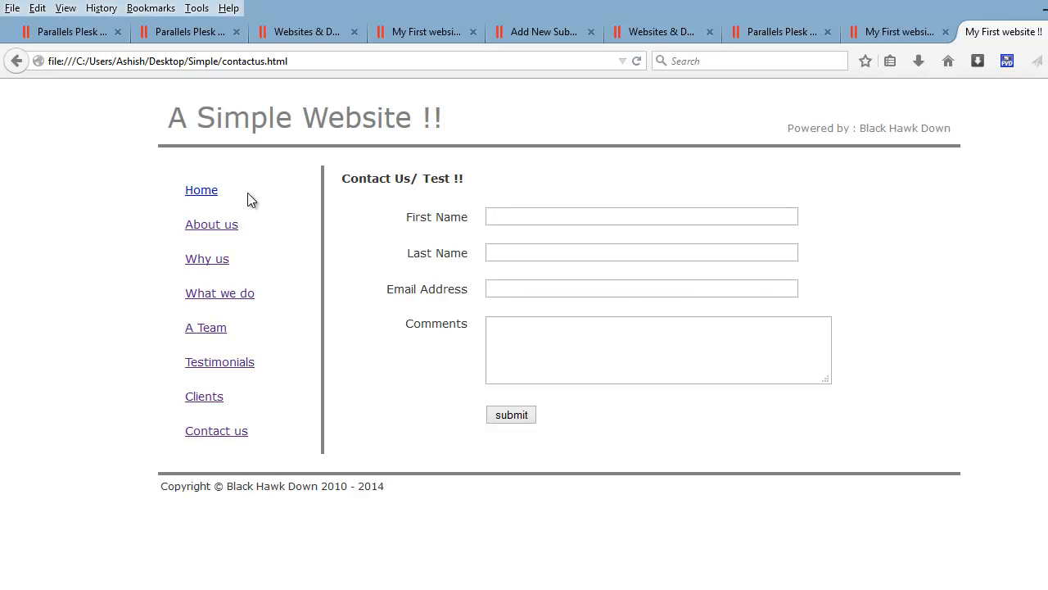
Go to the website's Home page, then highlight the word 'Simple' back in the plan
{"action": "left_click", "coordinate": [200, 190]}
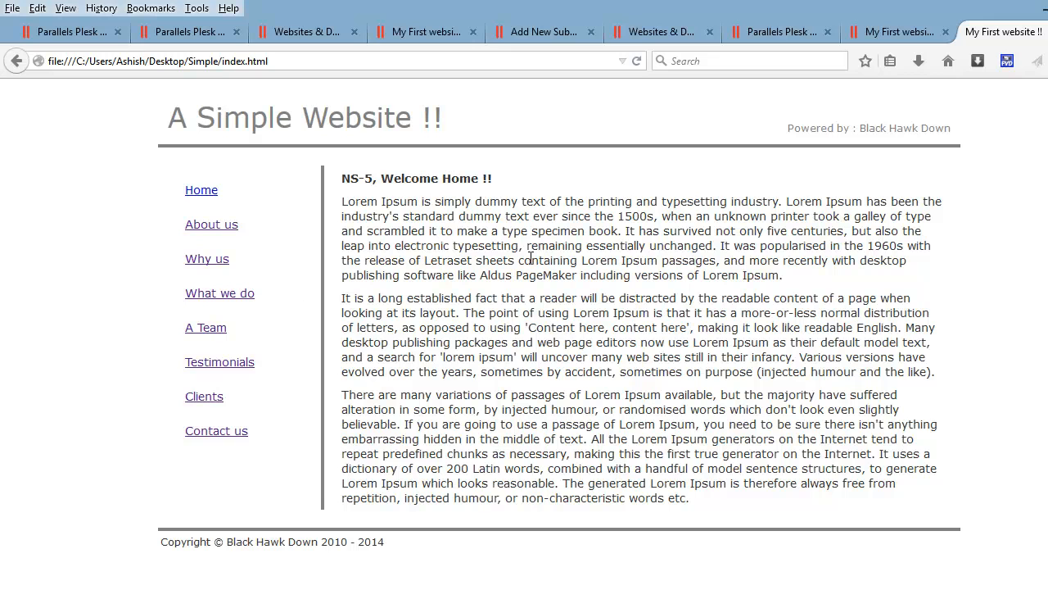
{"action": "mouse_move", "coordinate": [561, 393]}
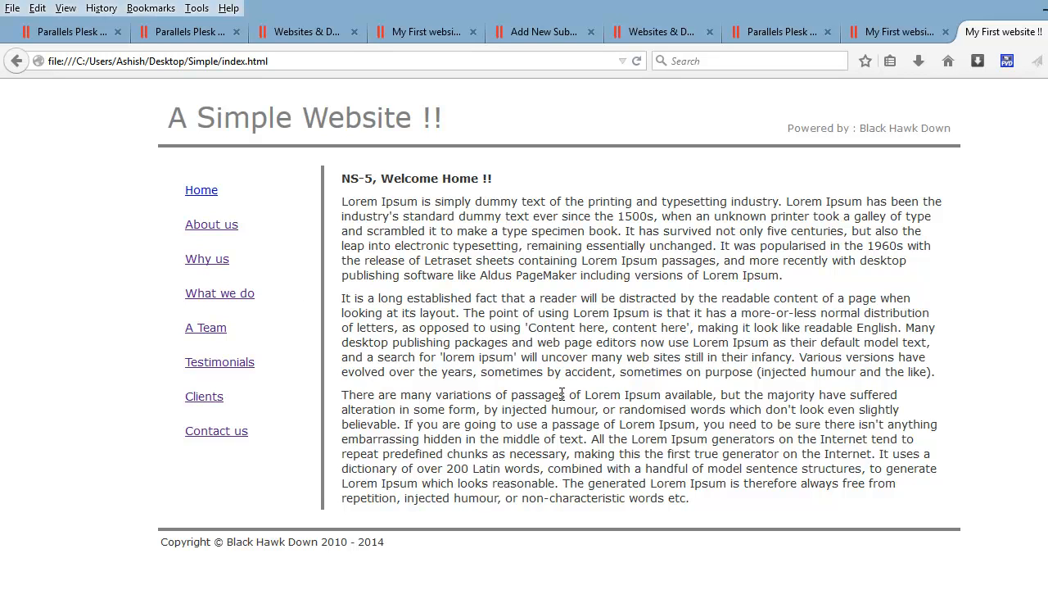
{"action": "mouse_move", "coordinate": [423, 583]}
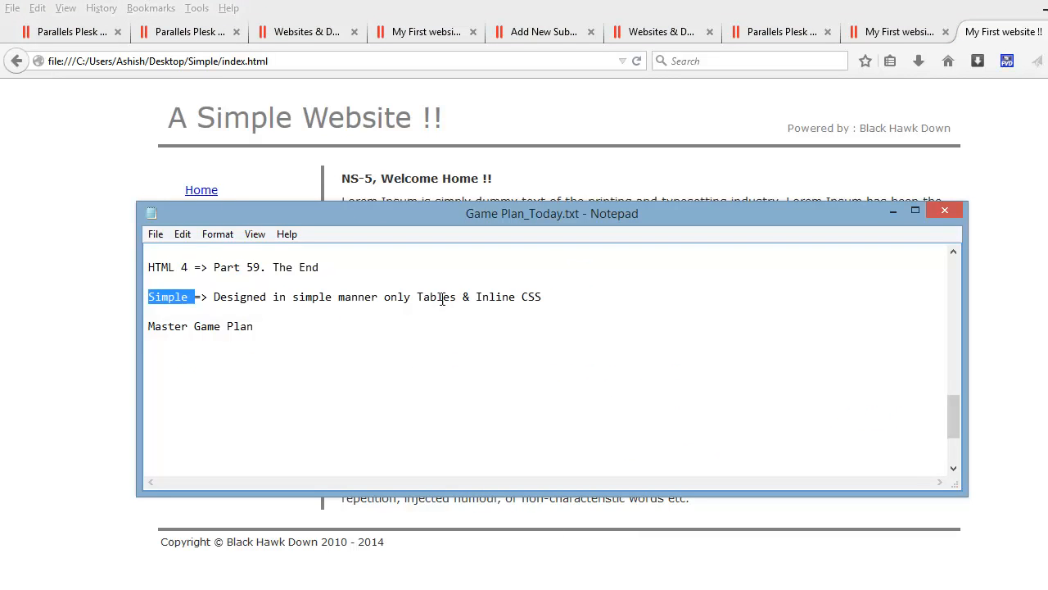
{"action": "double_click", "coordinate": [438, 296]}
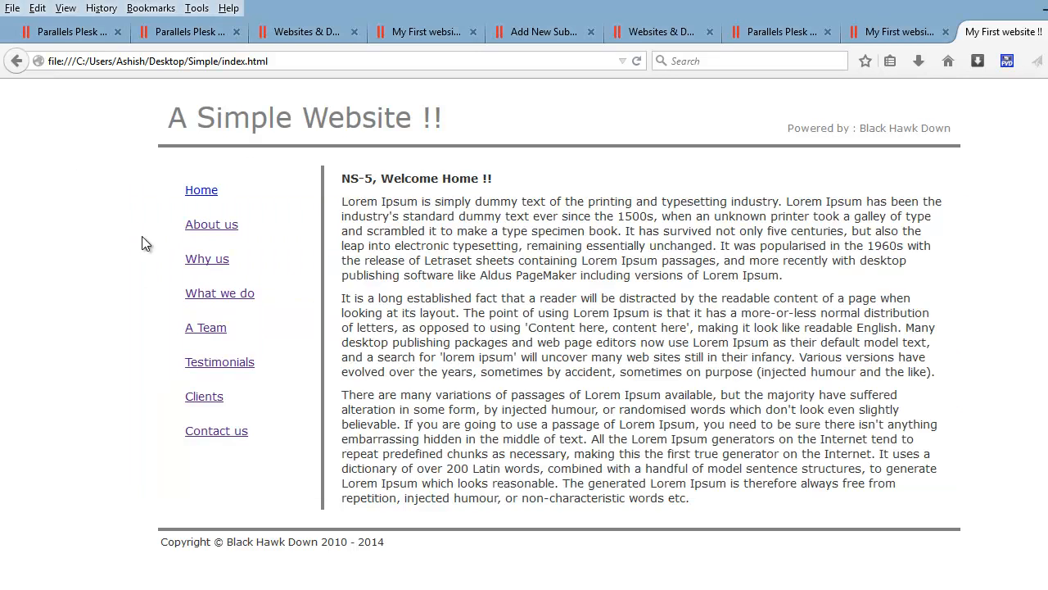
{"action": "mouse_move", "coordinate": [636, 289]}
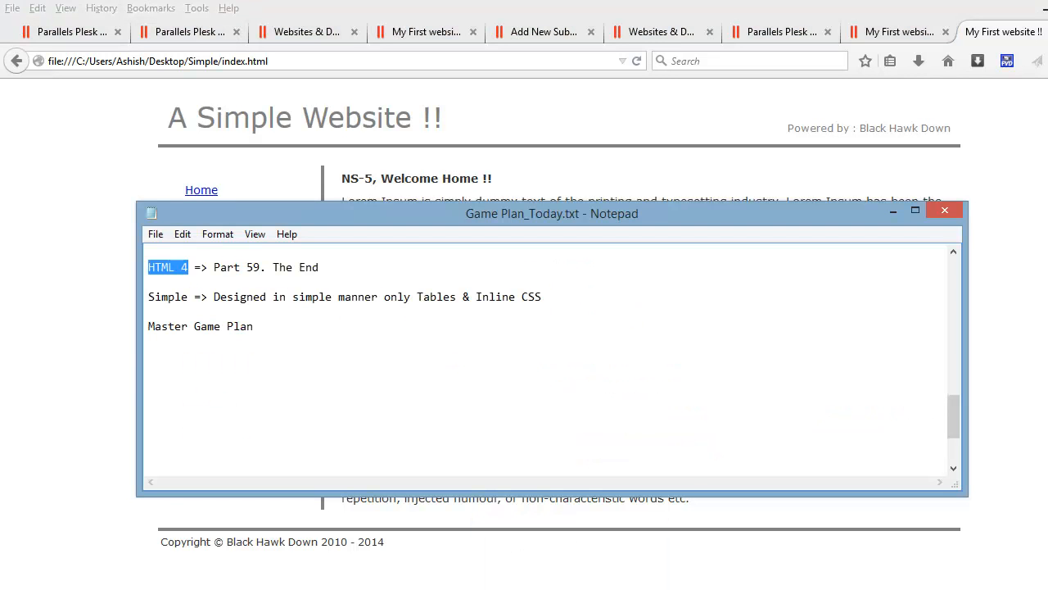
Highlight 'A Simple' in the website's title, then minimize the browser
{"action": "left_click", "coordinate": [943, 210]}
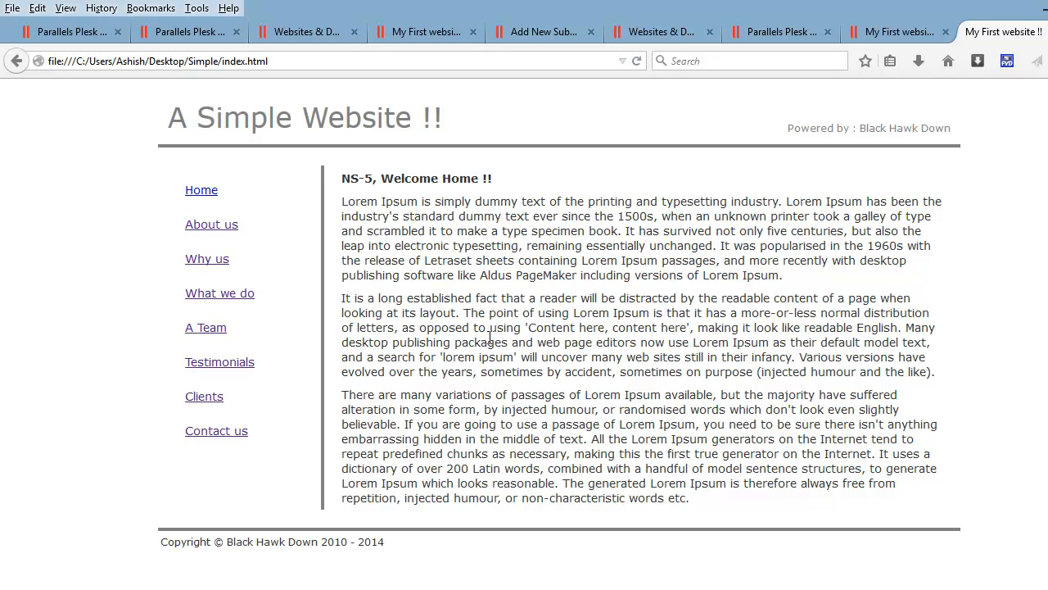
{"action": "mouse_move", "coordinate": [695, 254]}
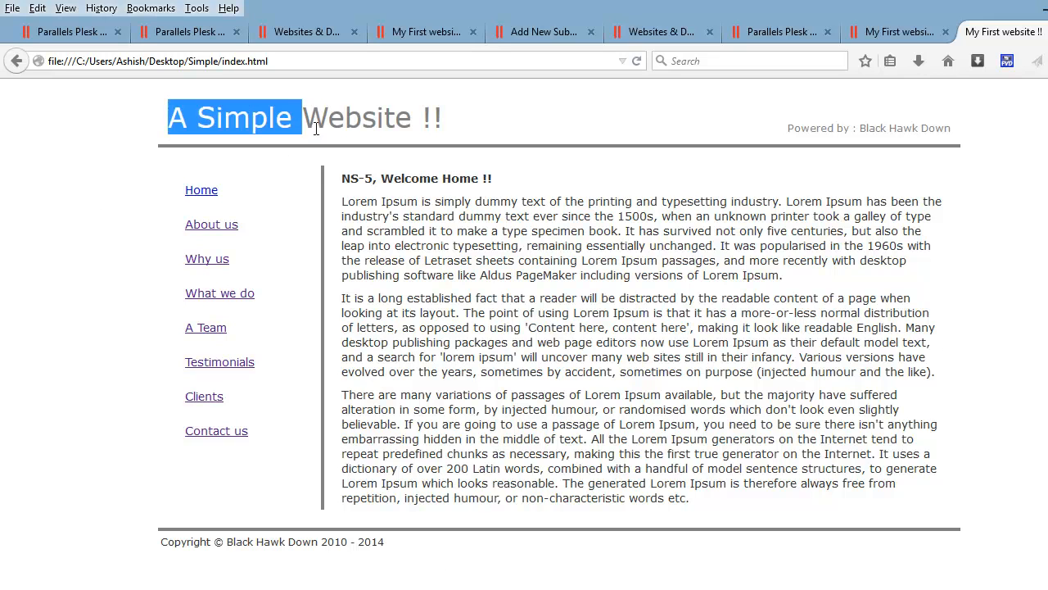
{"action": "left_click_drag", "start_coordinate": [315, 118], "coordinate": [478, 128]}
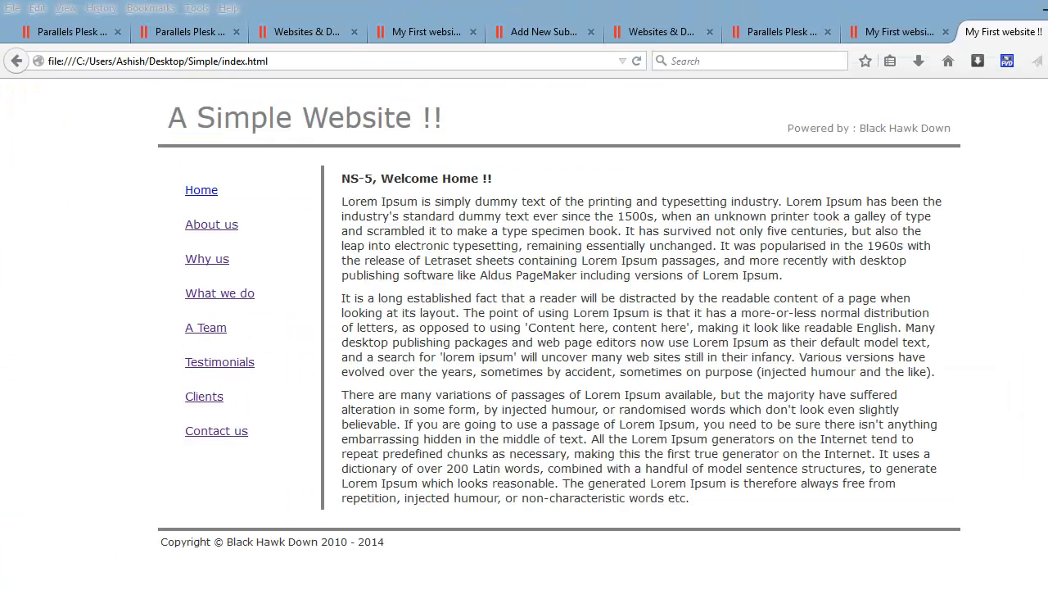
{"action": "left_click", "coordinate": [184, 31]}
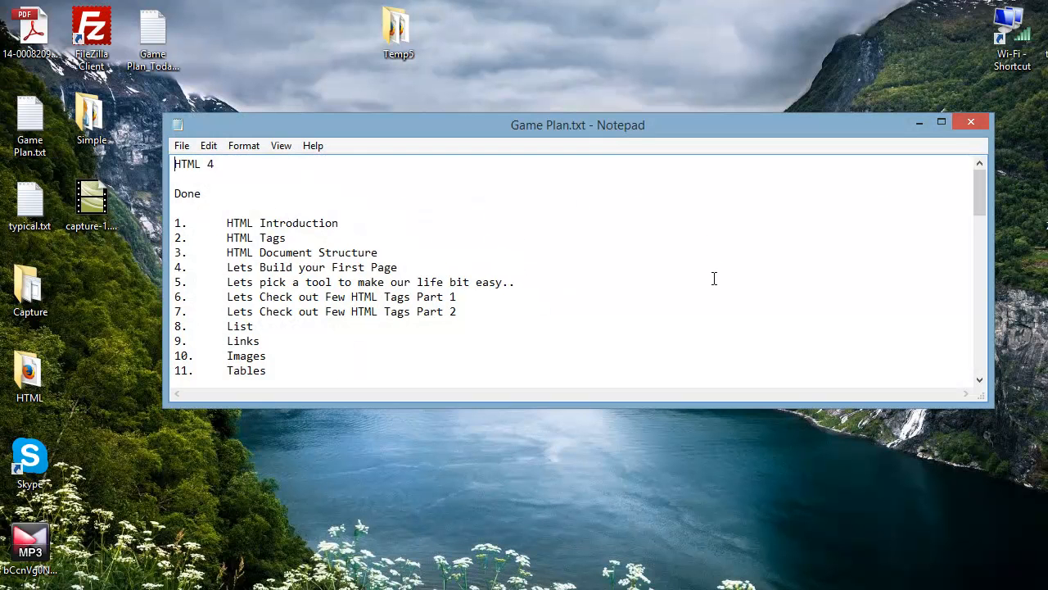
{"action": "mouse_move", "coordinate": [566, 265]}
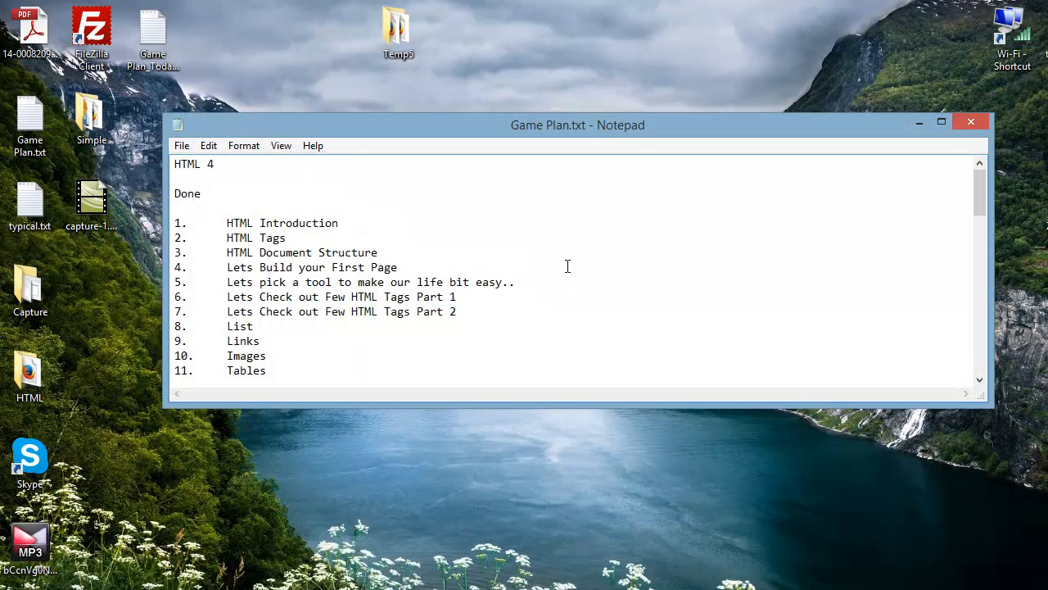
Scroll through the completed HTML 4 topics down to item 24's go-live notes and the Pending heading
{"action": "scroll", "scroll_direction": "down", "scroll_amount": 3}
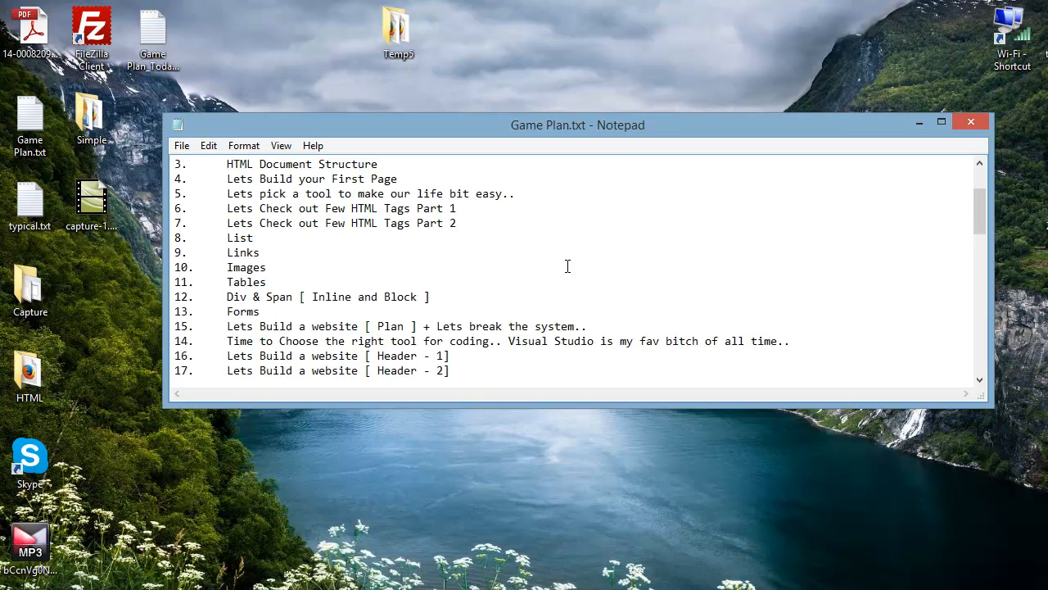
{"action": "scroll", "scroll_direction": "down", "scroll_amount": 3}
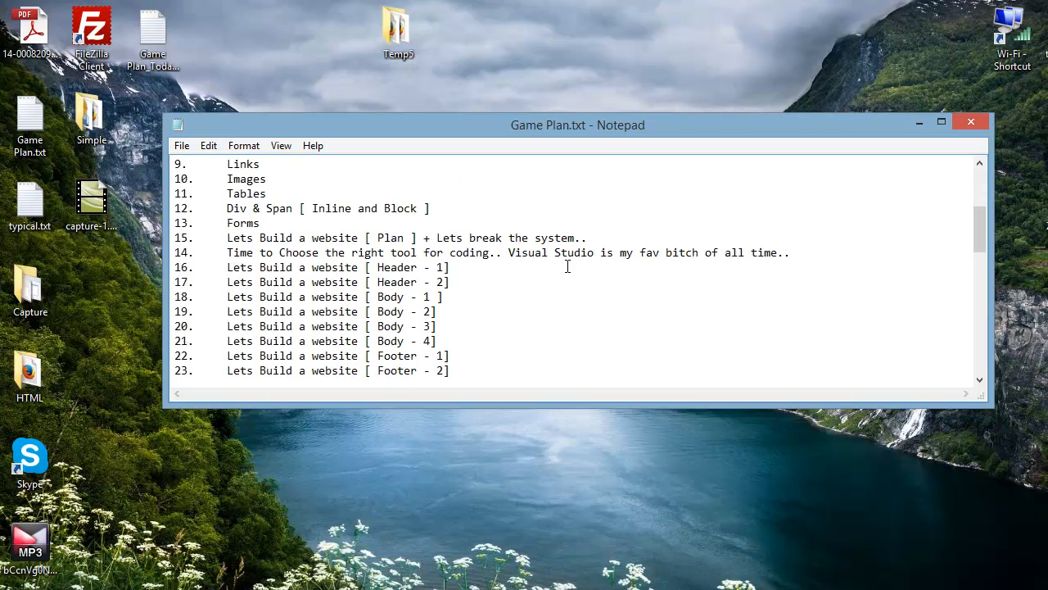
{"action": "left_click_drag", "start_coordinate": [226, 238], "coordinate": [473, 238]}
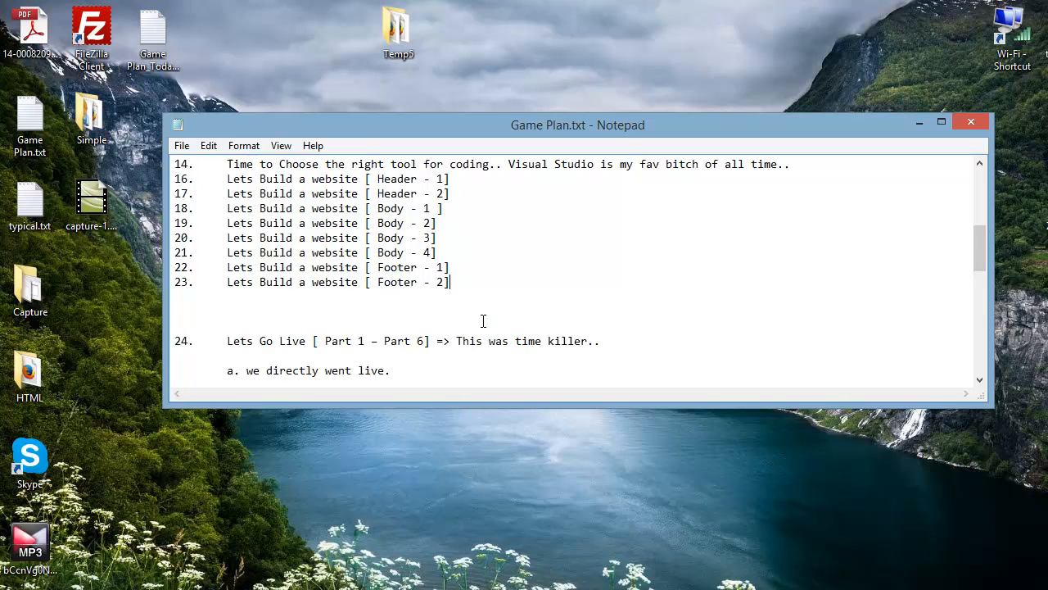
{"action": "scroll", "scroll_direction": "down", "scroll_amount": 3}
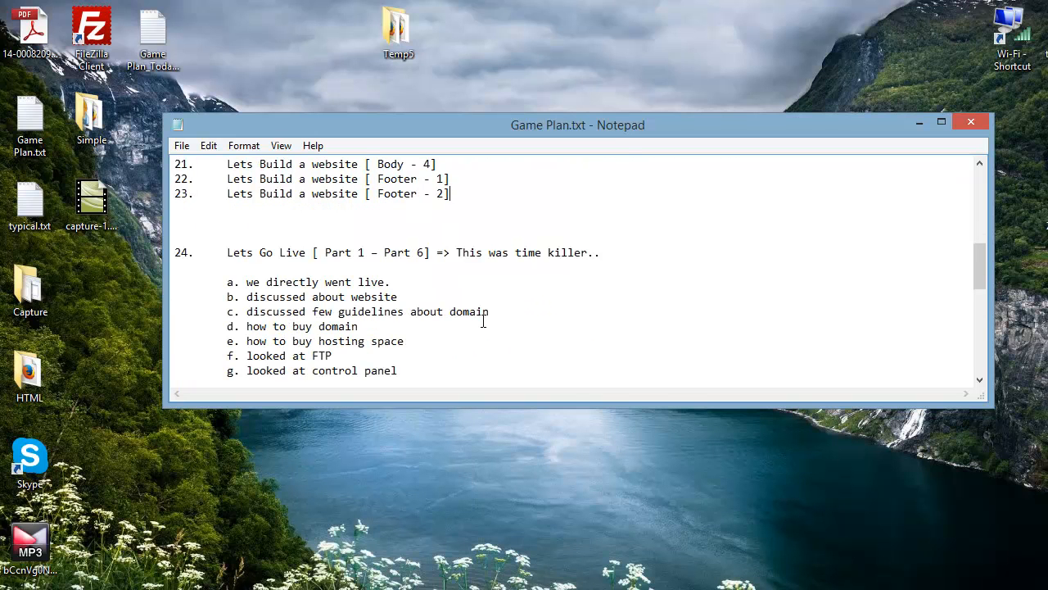
{"action": "scroll", "scroll_direction": "down", "scroll_amount": 3}
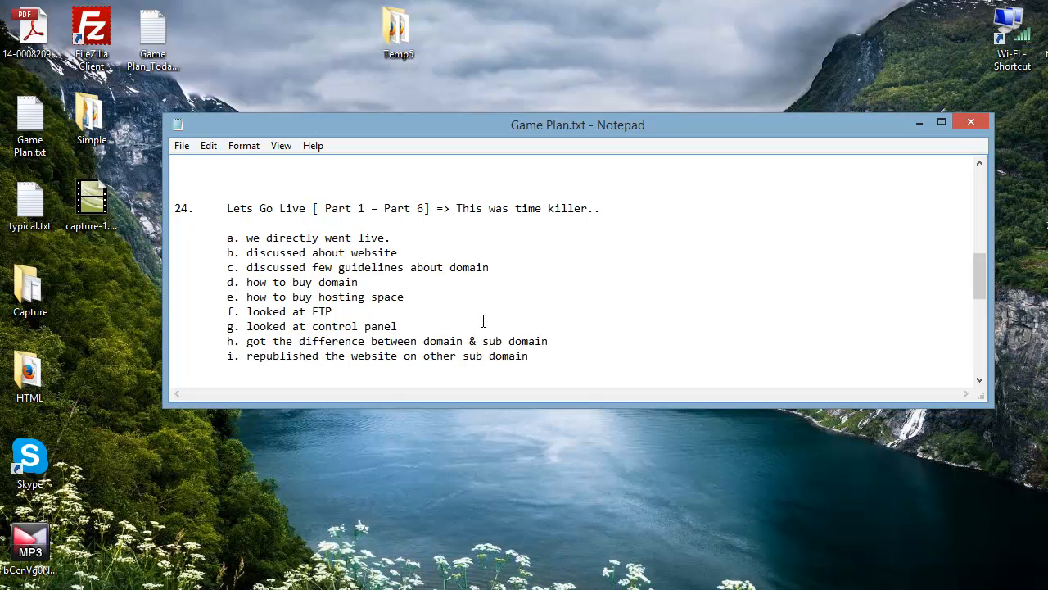
{"action": "mouse_move", "coordinate": [315, 239]}
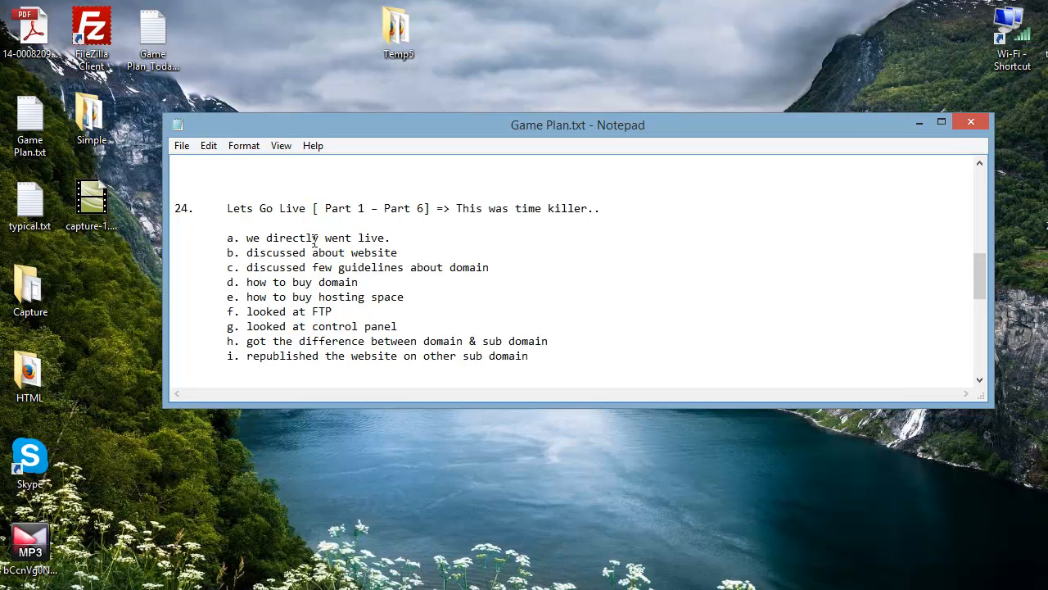
{"action": "mouse_move", "coordinate": [370, 344]}
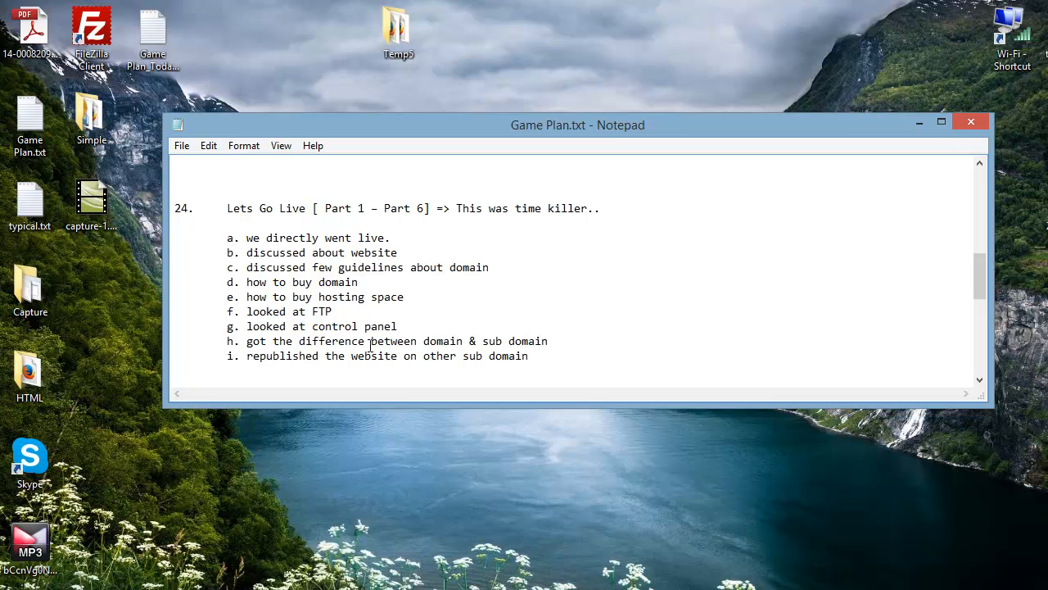
{"action": "mouse_move", "coordinate": [383, 337]}
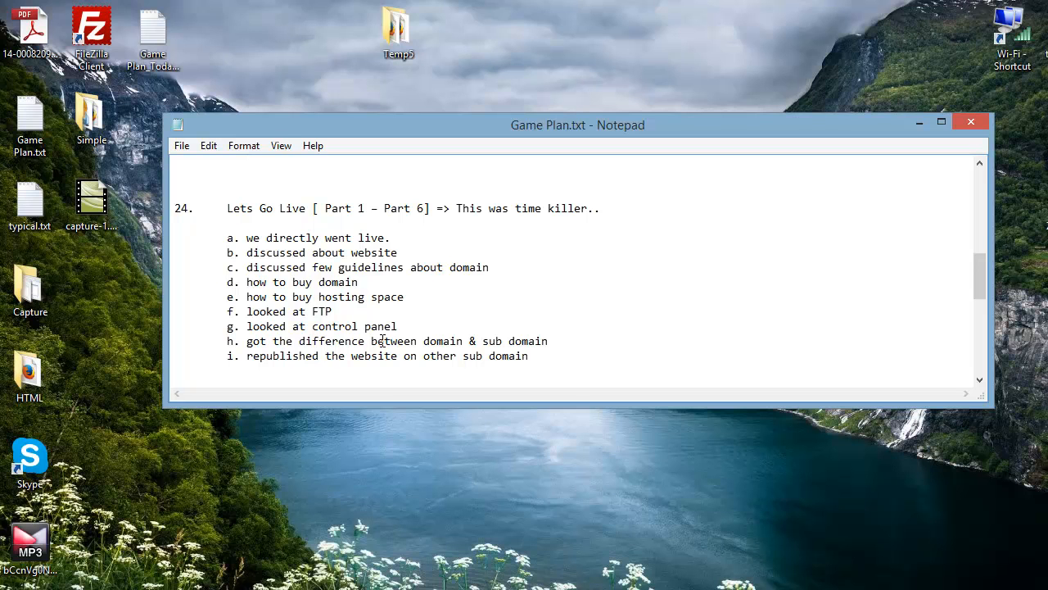
{"action": "scroll", "scroll_direction": "down", "scroll_amount": 3}
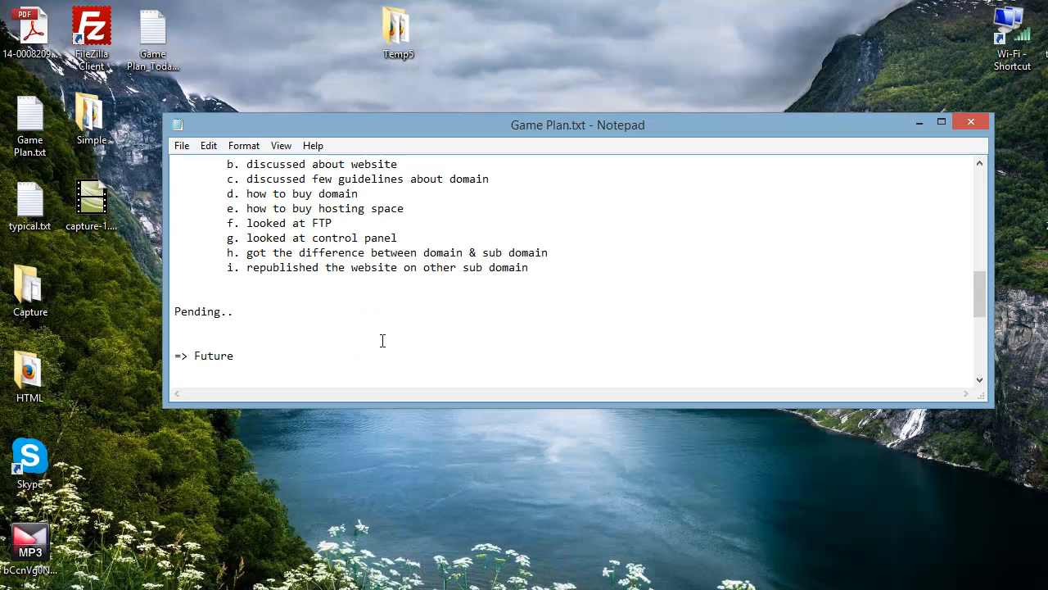
Highlight all five Future topics: HTML 5, CSS 3, Javascript, Boot Strap, Knock out
{"action": "scroll", "scroll_direction": "down", "scroll_amount": 3}
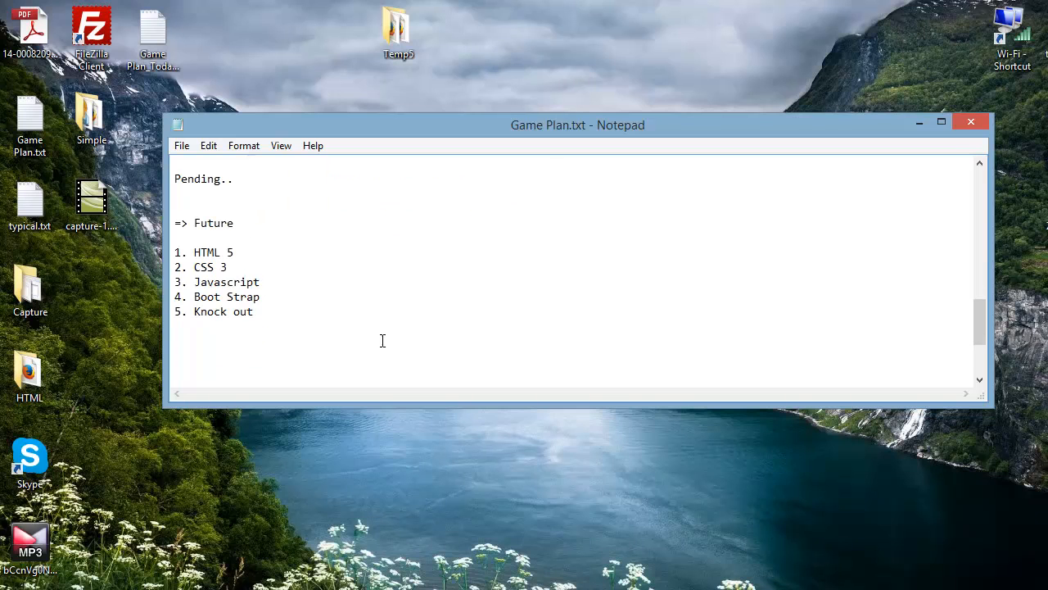
{"action": "double_click", "coordinate": [211, 252]}
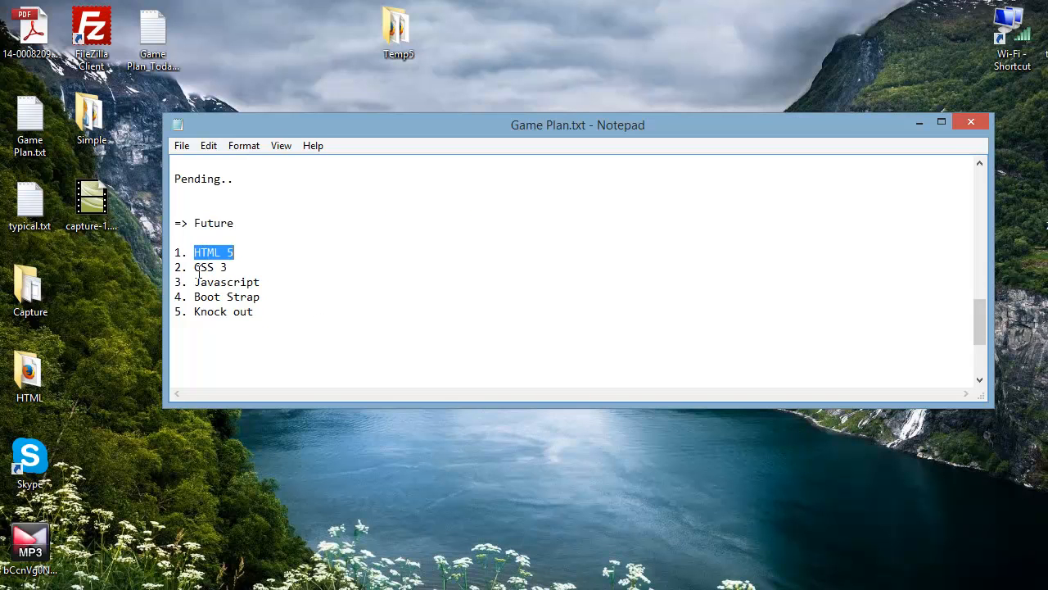
{"action": "double_click", "coordinate": [210, 266]}
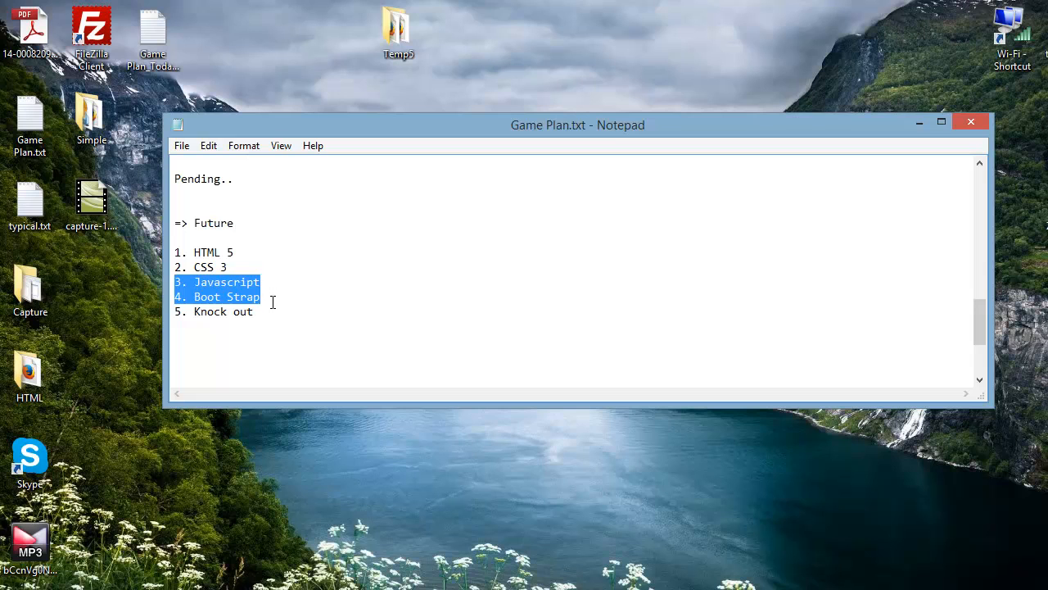
{"action": "left_click_drag", "start_coordinate": [259, 297], "coordinate": [253, 311]}
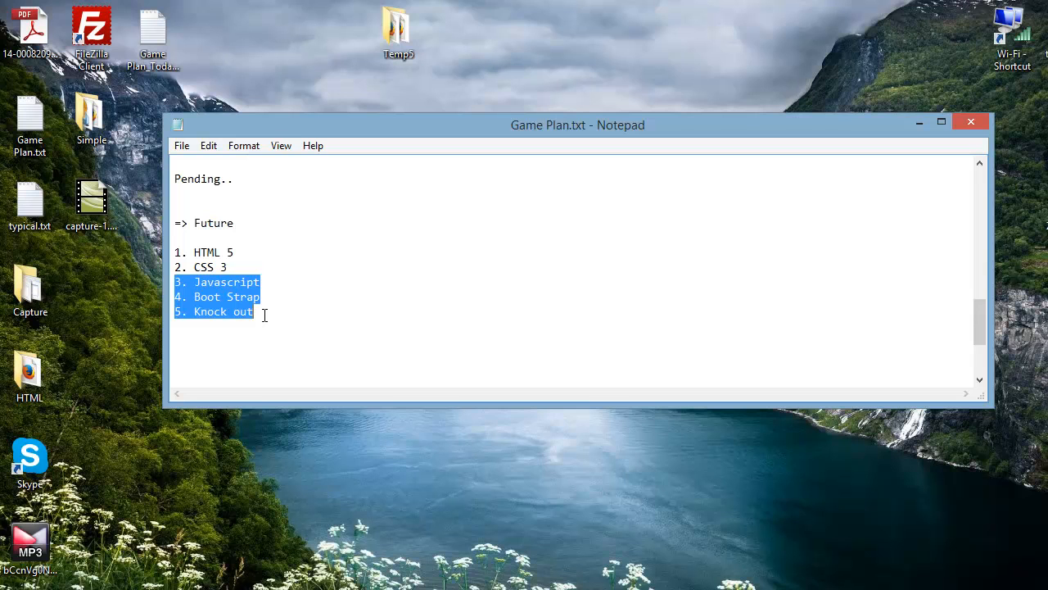
{"action": "left_click", "coordinate": [239, 271]}
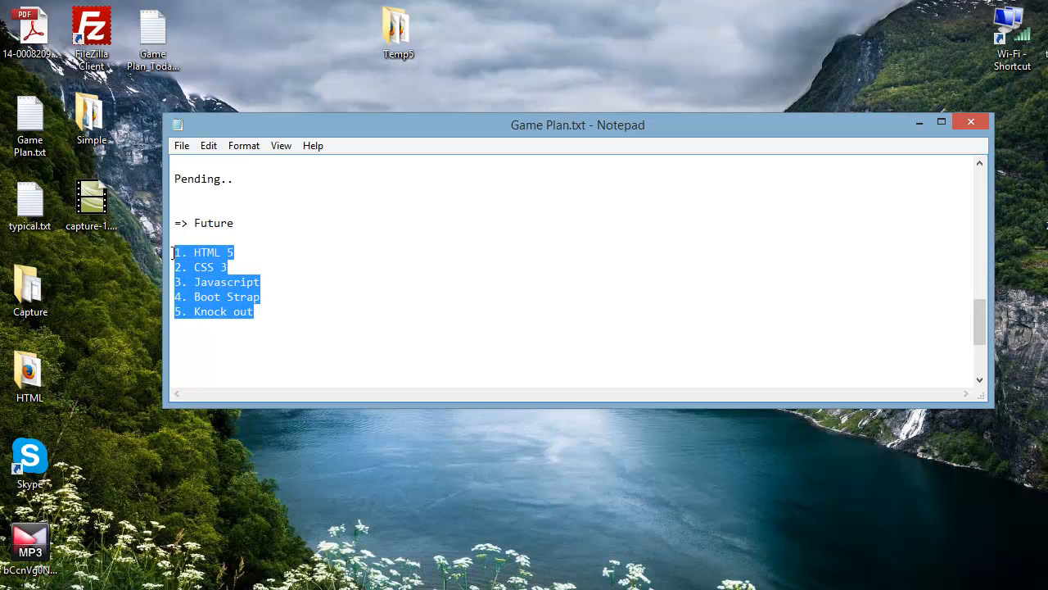
{"action": "mouse_move", "coordinate": [354, 315]}
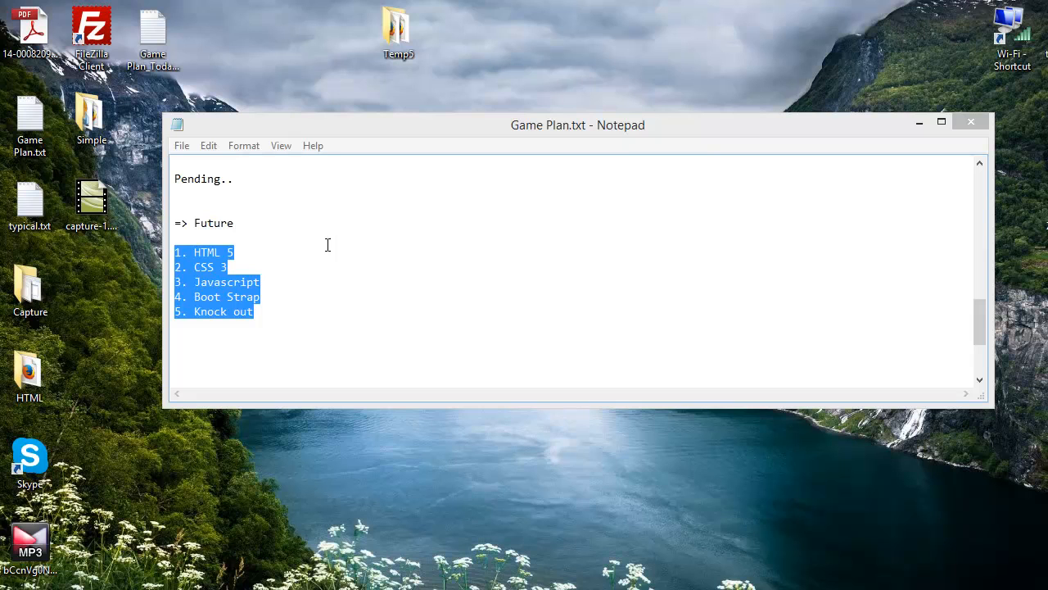
{"action": "mouse_move", "coordinate": [334, 294]}
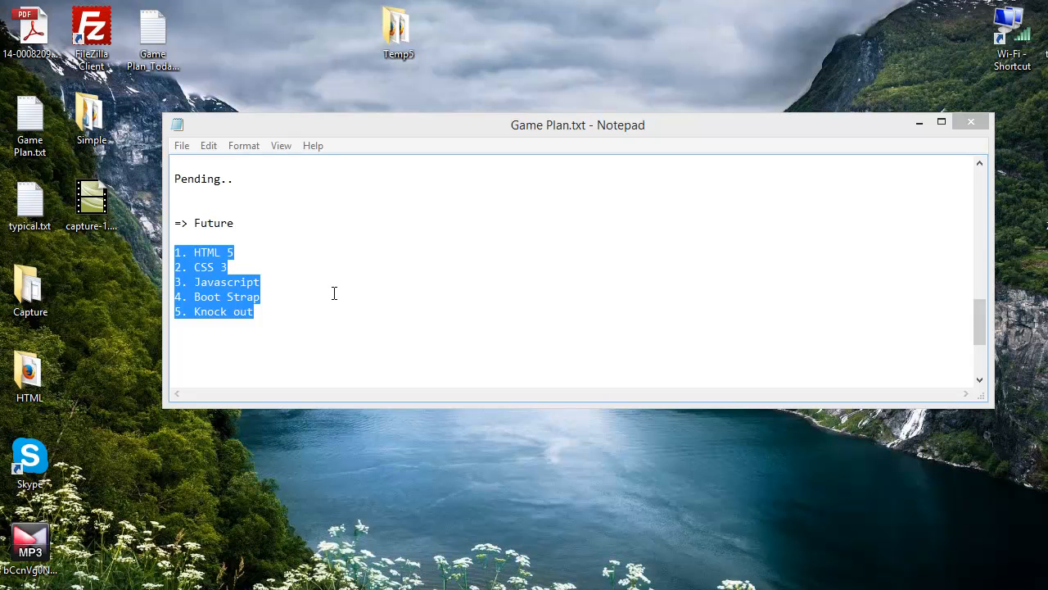